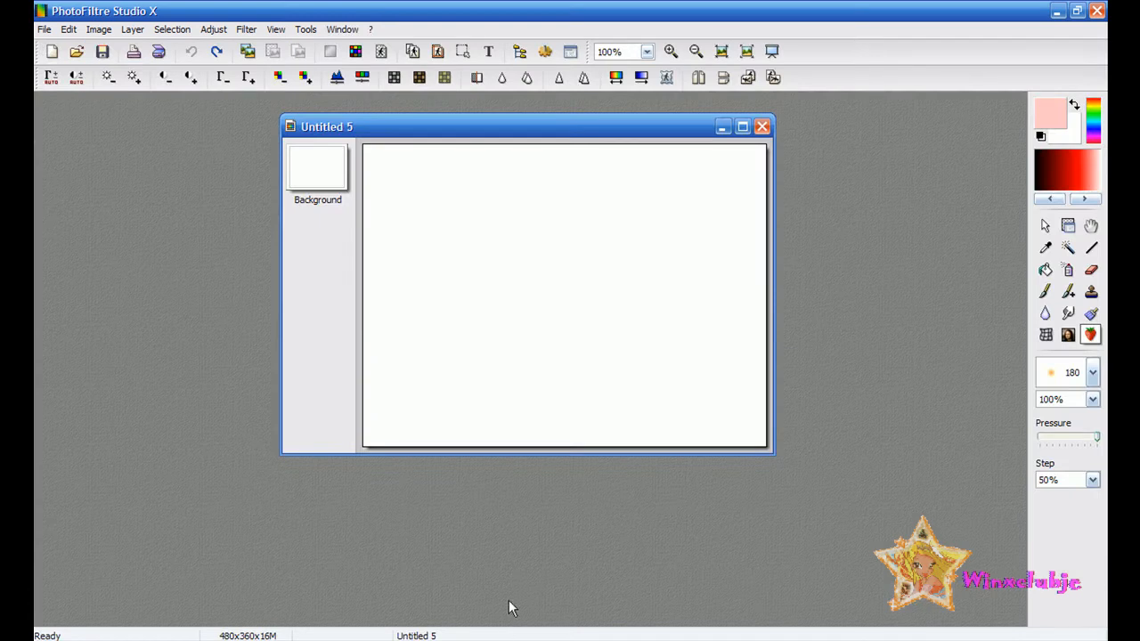
Step: Fill the canvas with a blue-to-light-blue diagonal gradient, then adjust and reapply it
drag(450, 153, 601, 303)
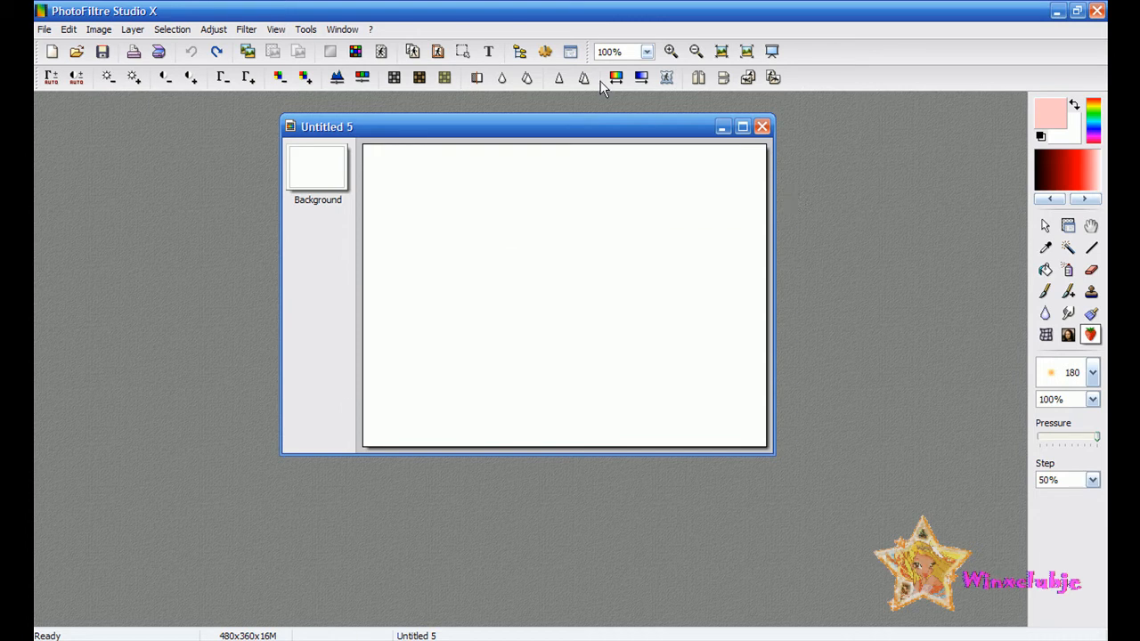
mouse_move(954, 279)
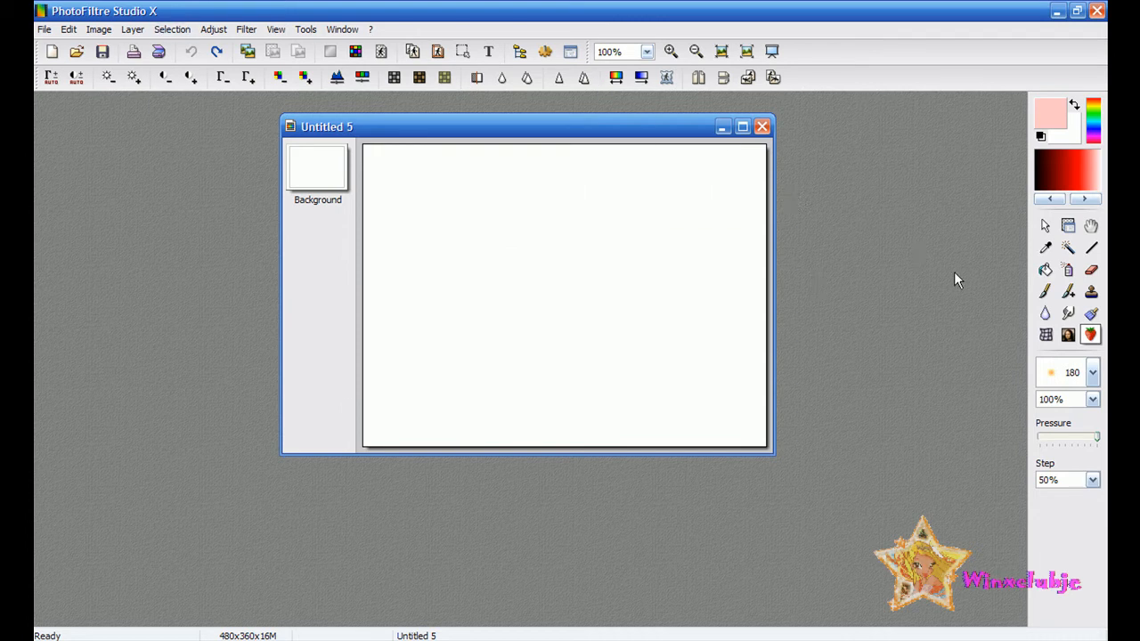
mouse_move(1010, 307)
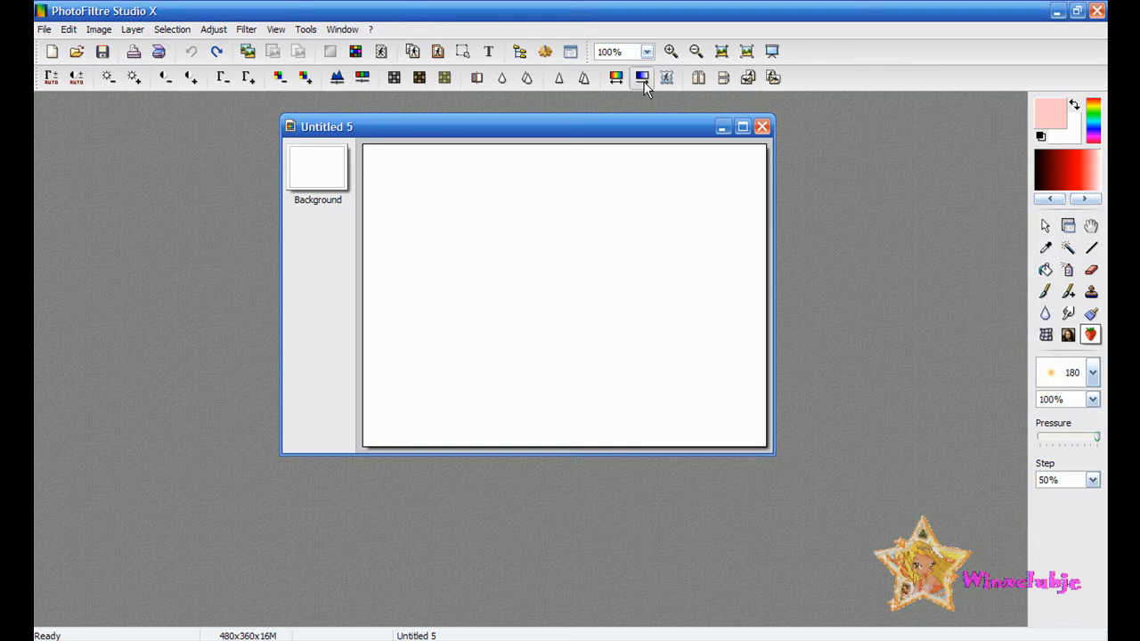
click(639, 76)
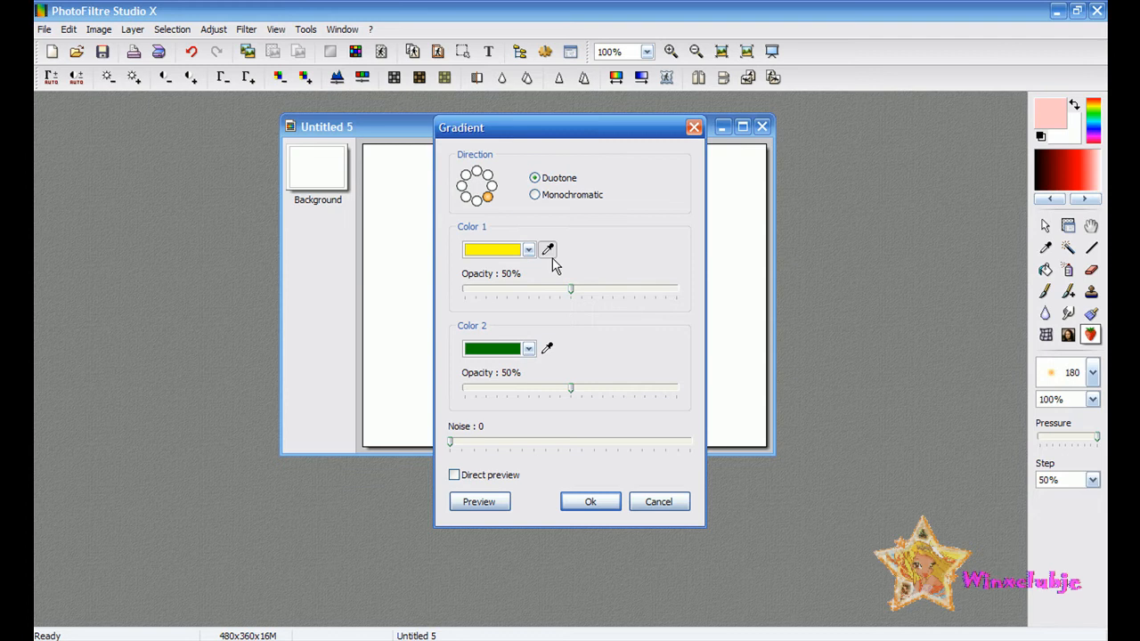
click(527, 249)
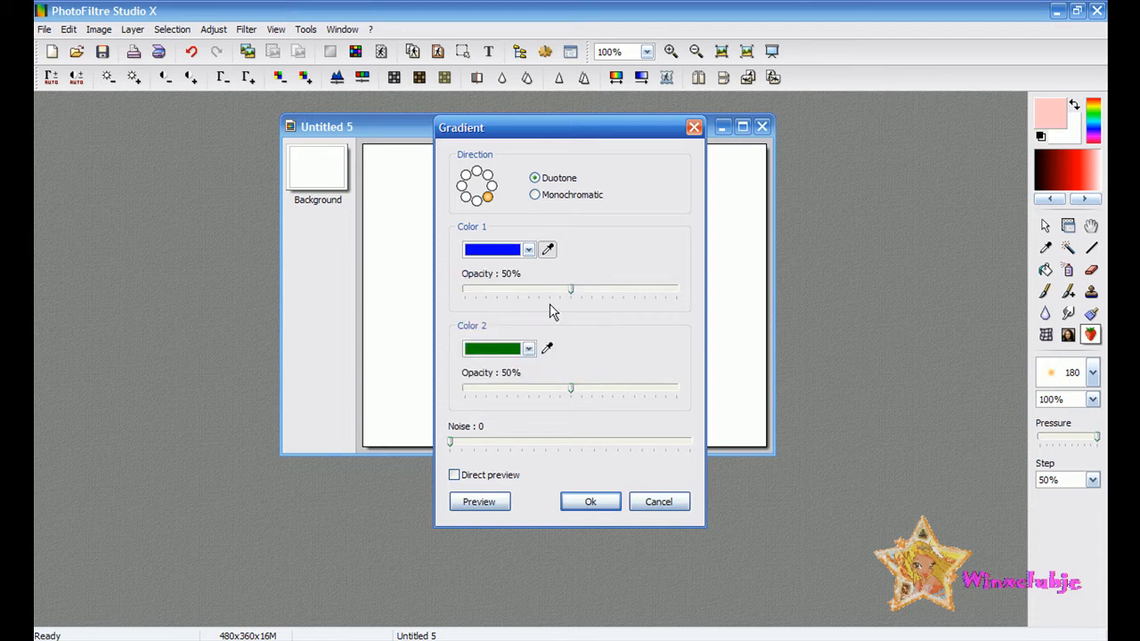
click(490, 348)
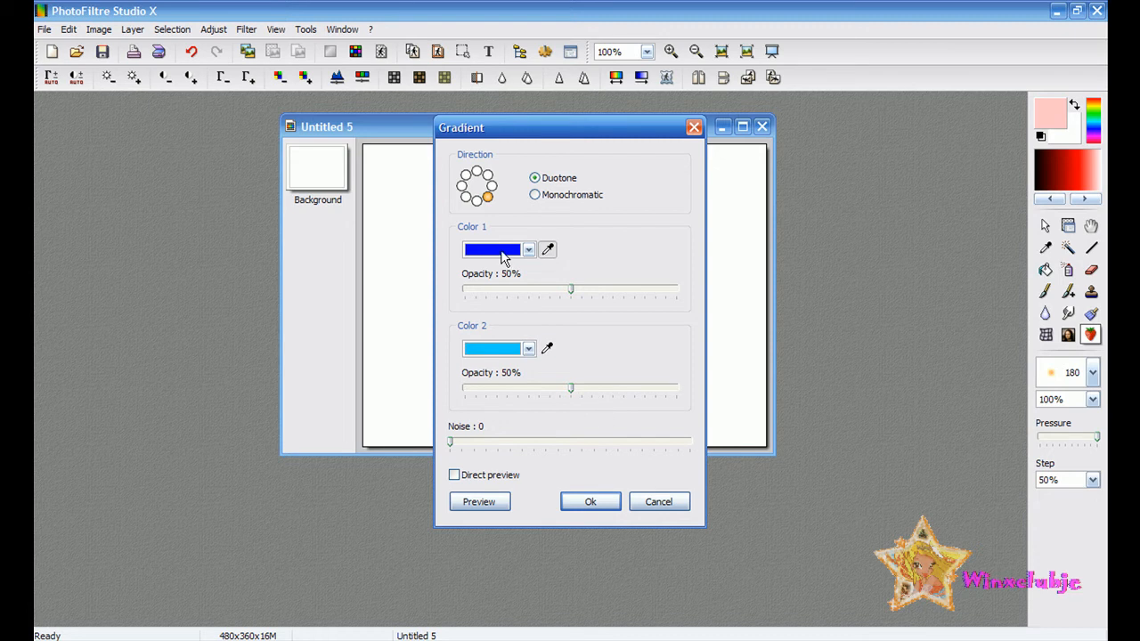
click(591, 501)
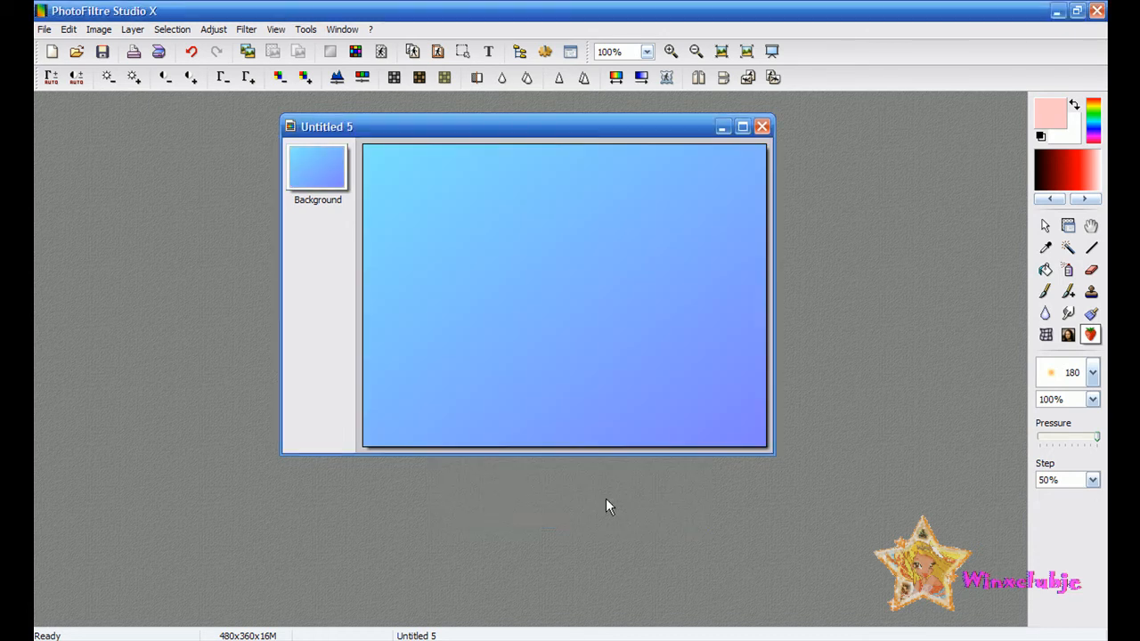
drag(599, 360, 746, 450)
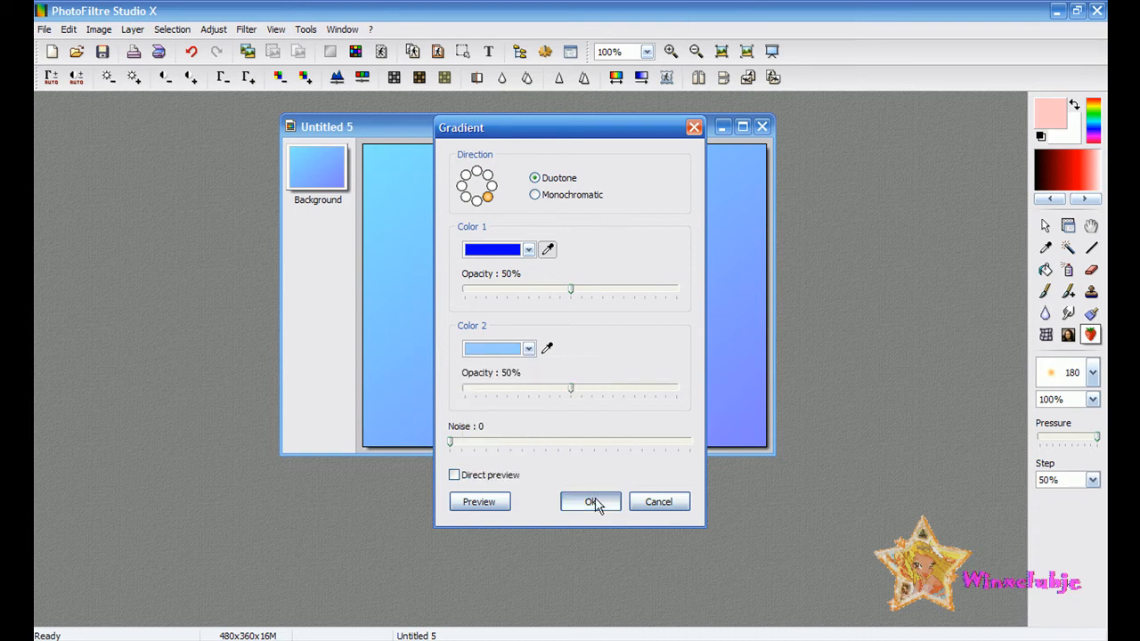
click(591, 501)
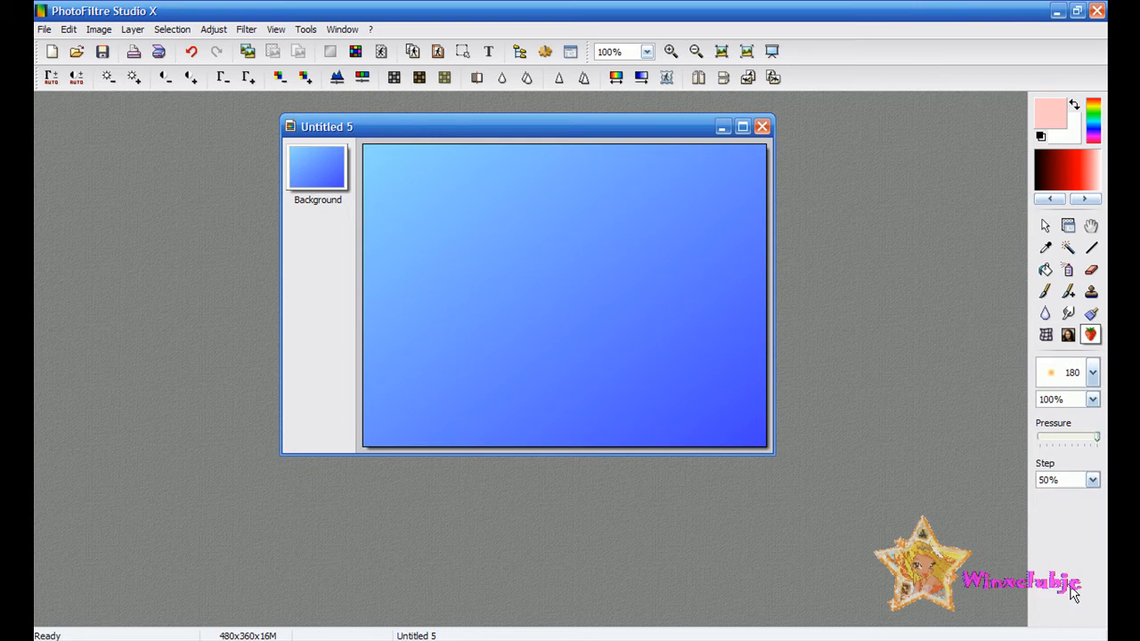
Step: Stamp two sparkles onto the blue gradient with the Image tube tool
click(1091, 371)
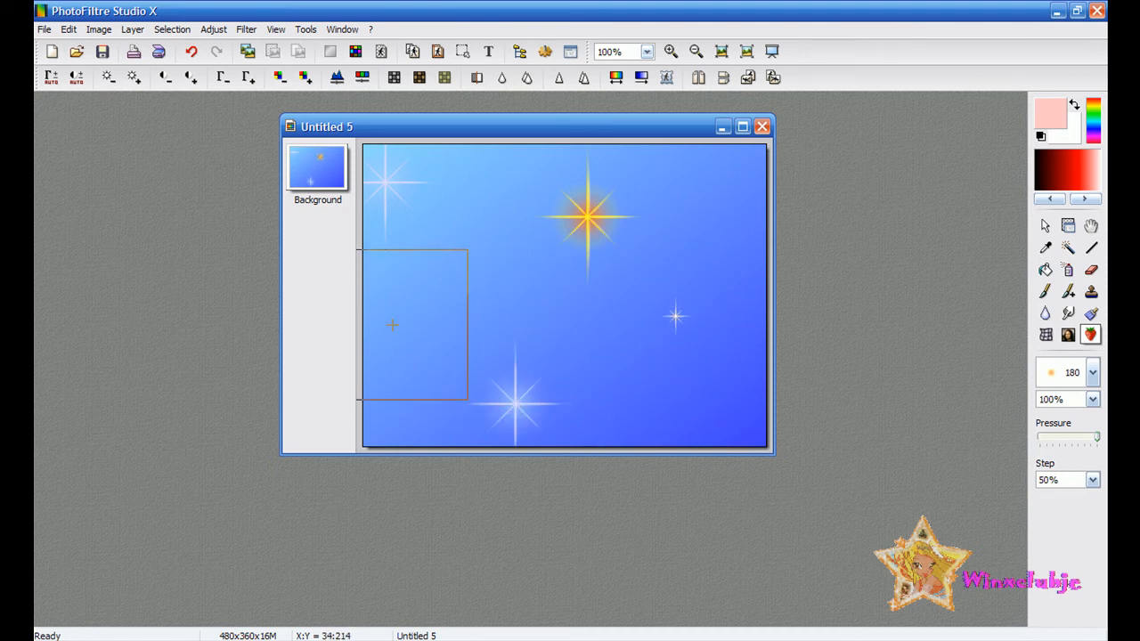
click(463, 307)
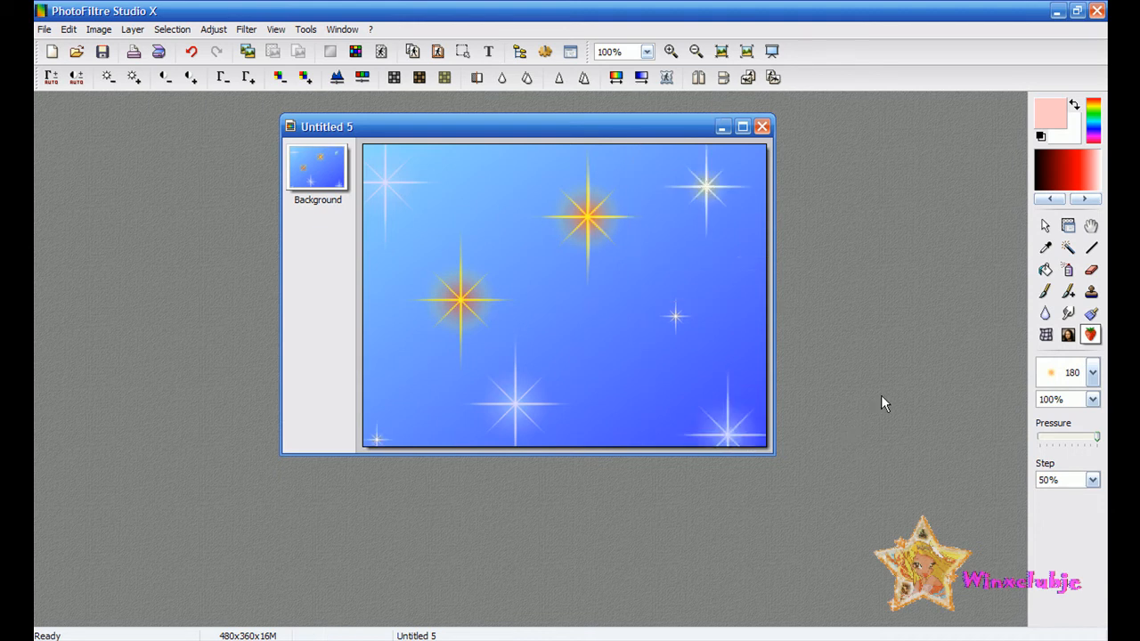
mouse_move(819, 265)
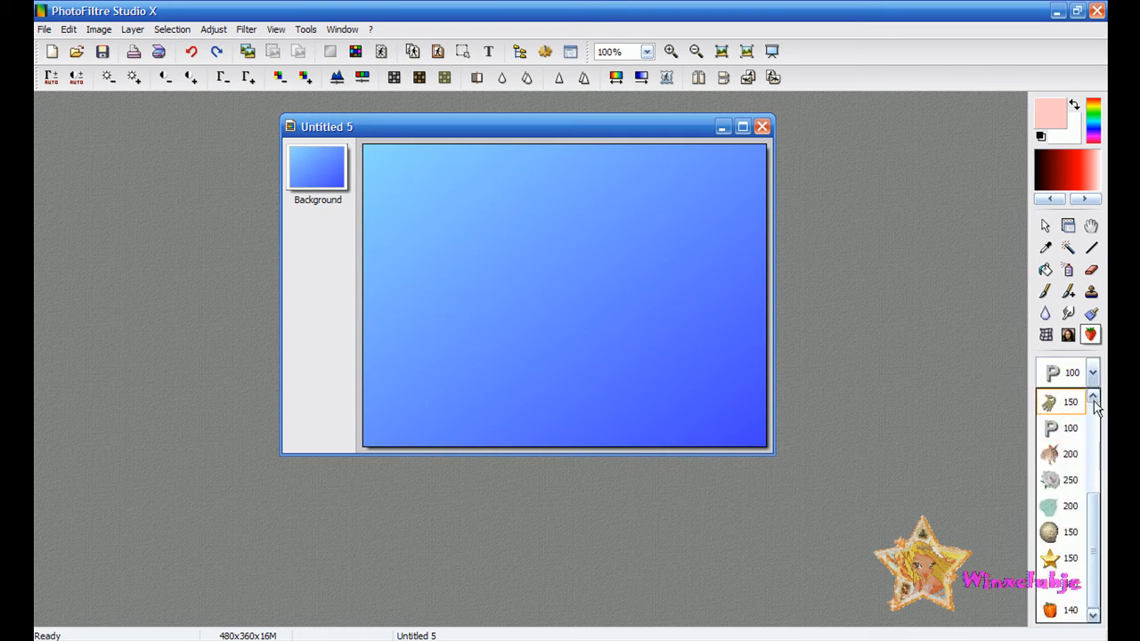
scroll(down, 3)
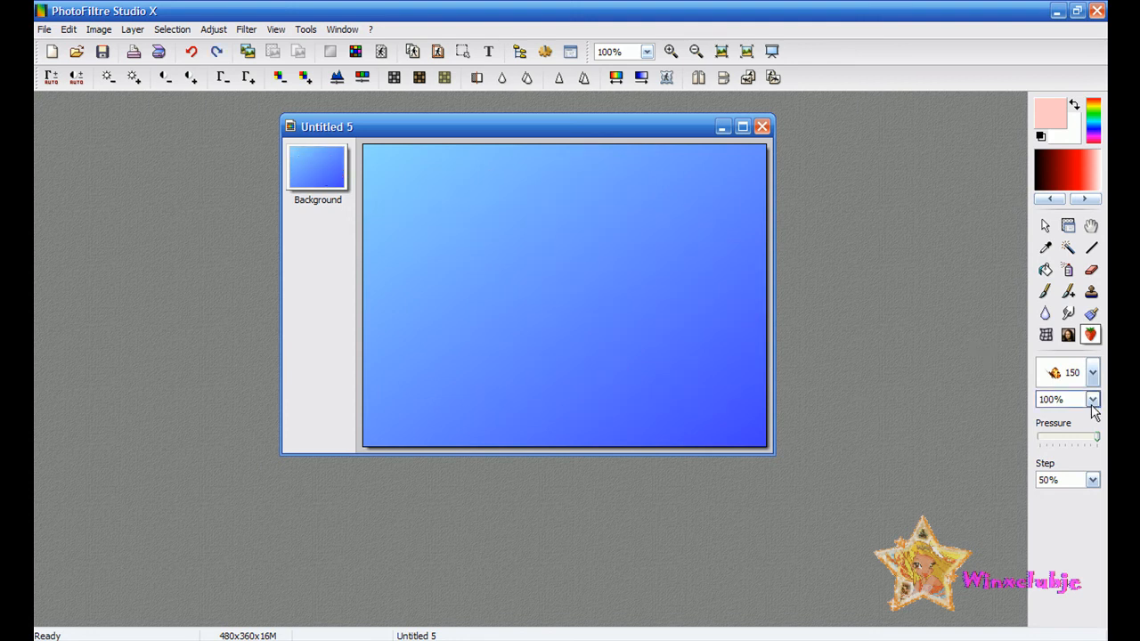
click(1091, 397)
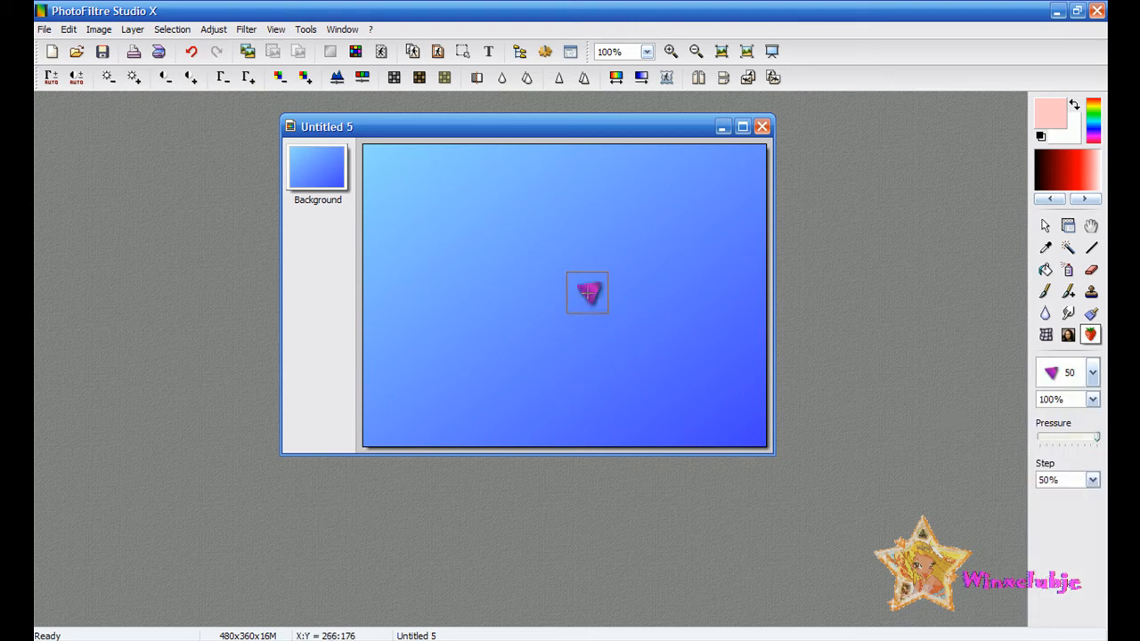
drag(587, 292, 452, 318)
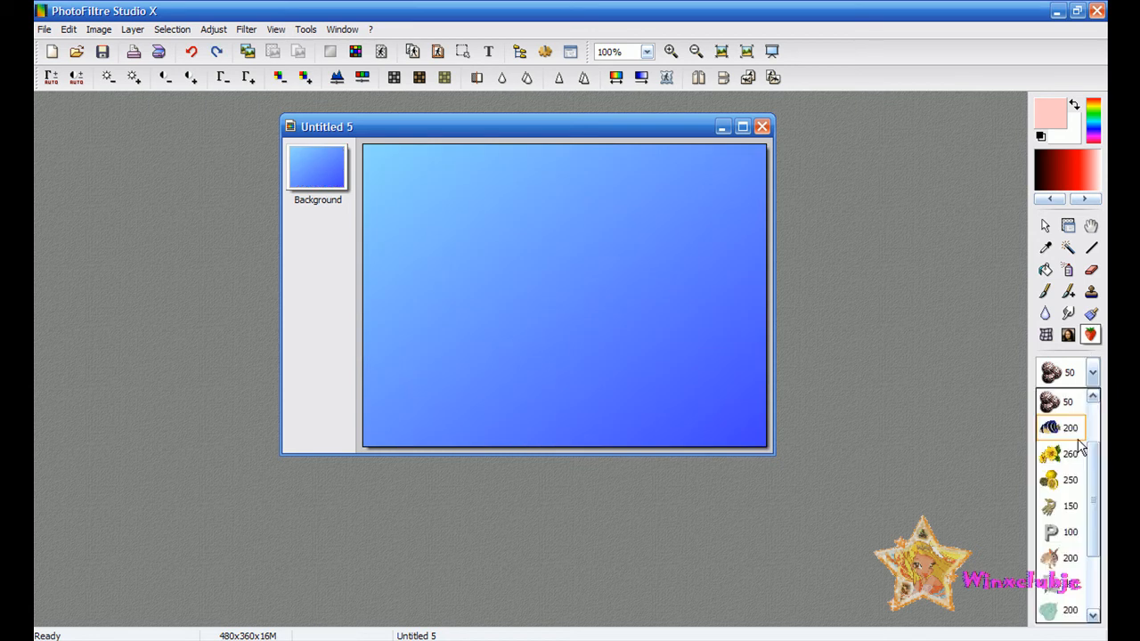
click(1064, 428)
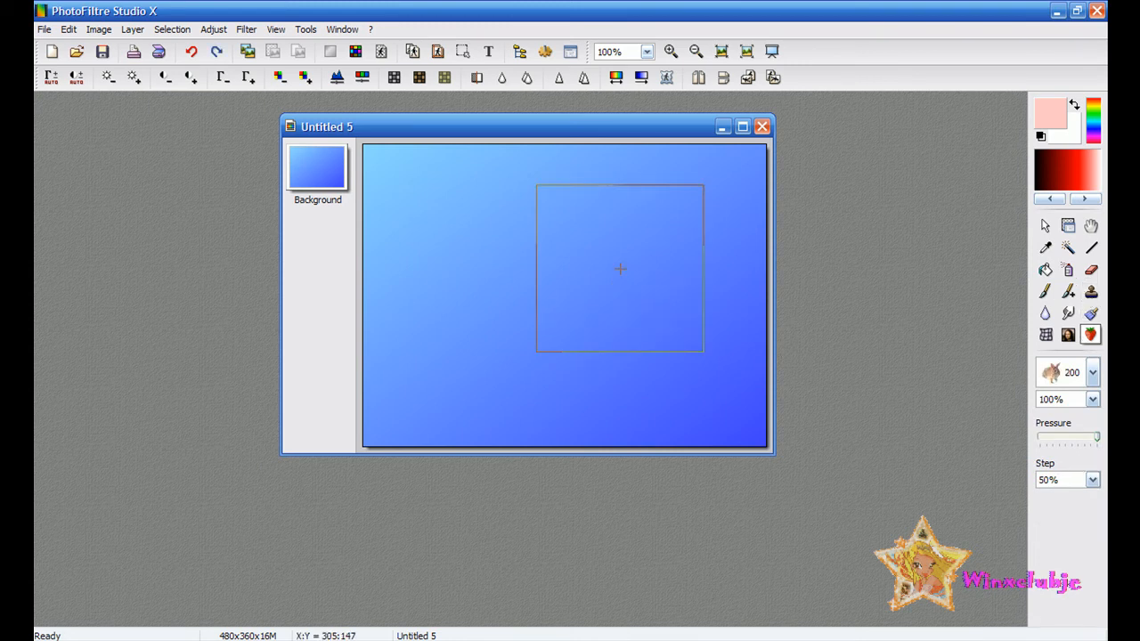
click(1091, 371)
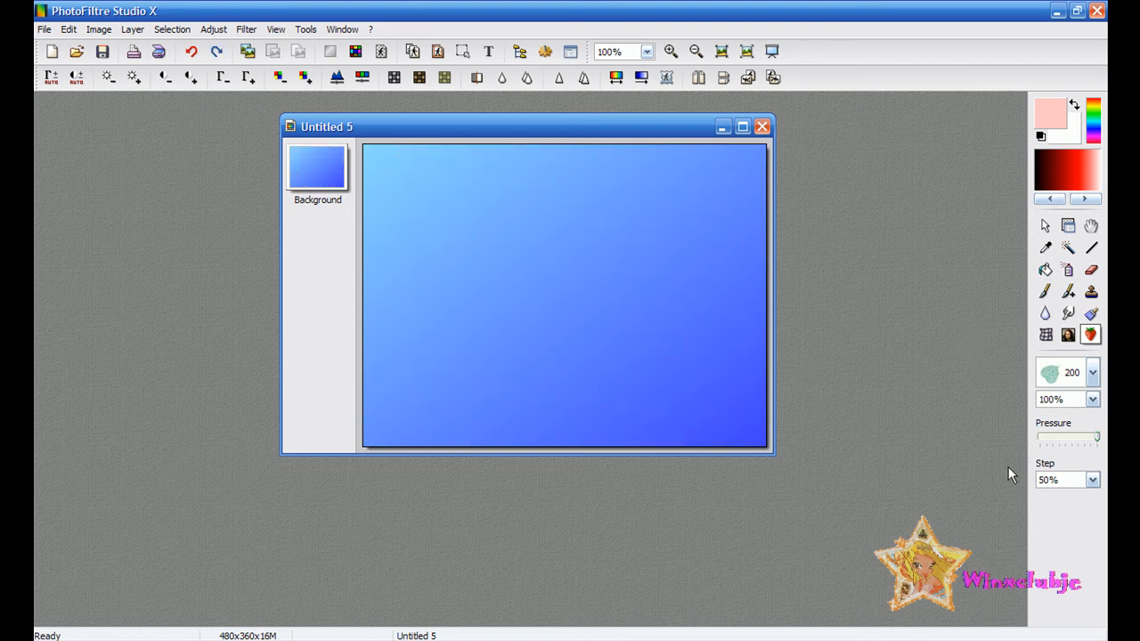
click(1093, 372)
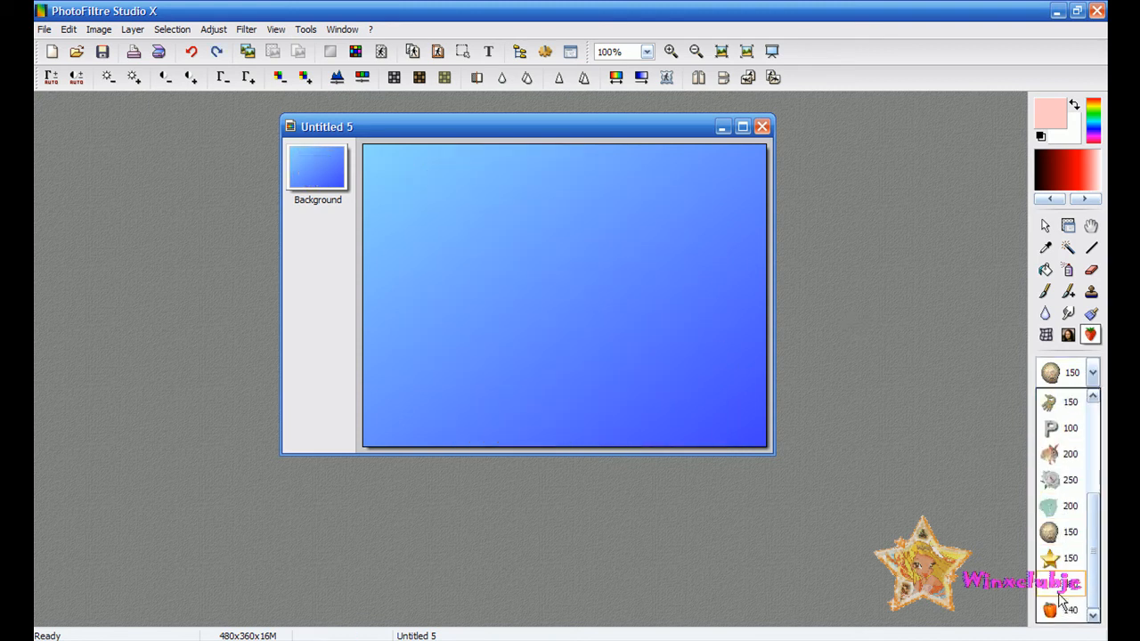
Step: Pick the orange fruit tube, close the tube list, and switch to YouTube's upload page
click(1049, 558)
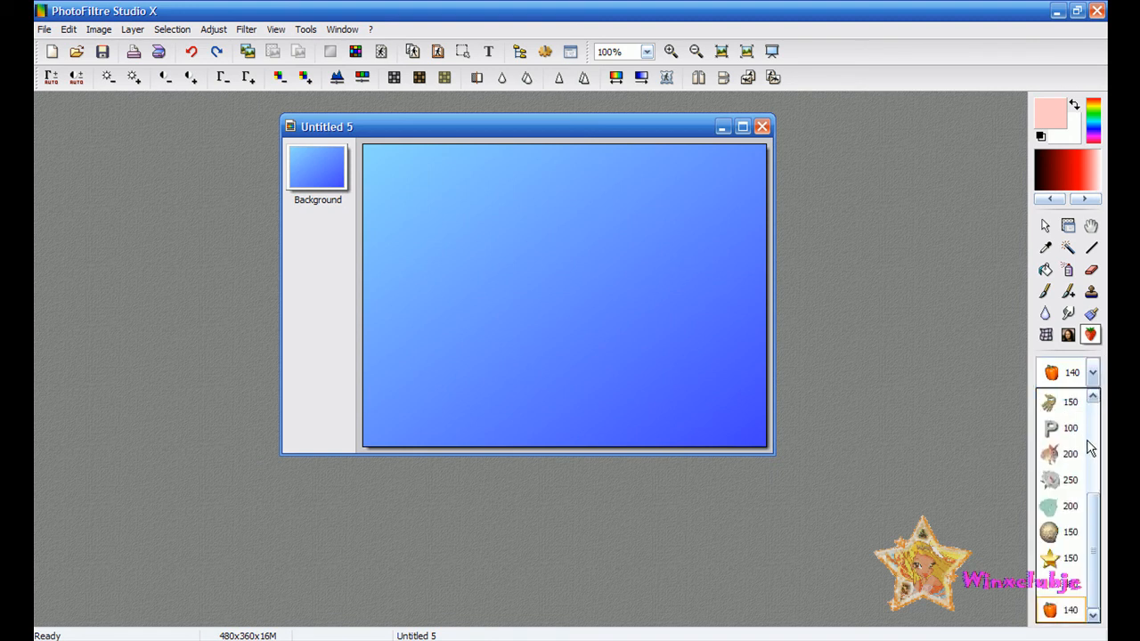
scroll(down, 3)
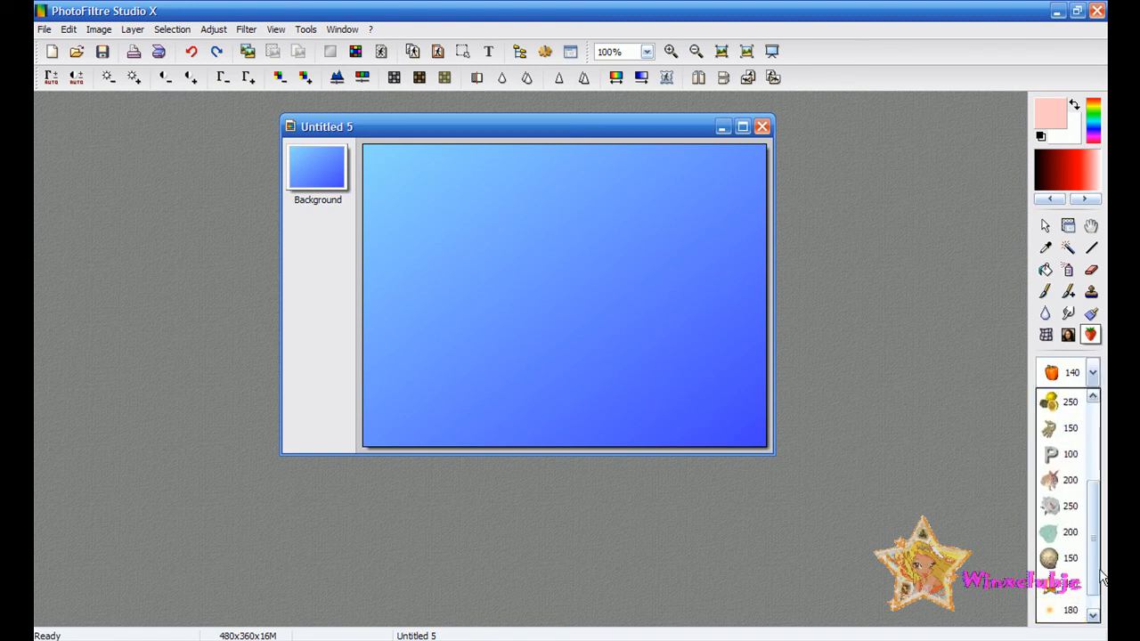
click(1089, 312)
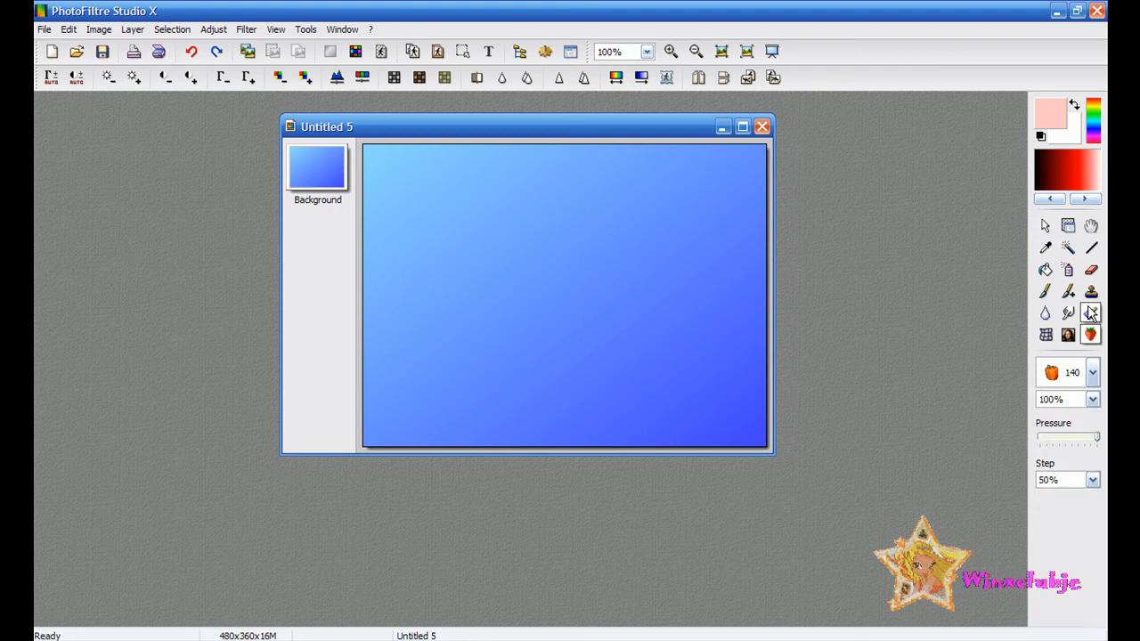
mouse_move(1089, 313)
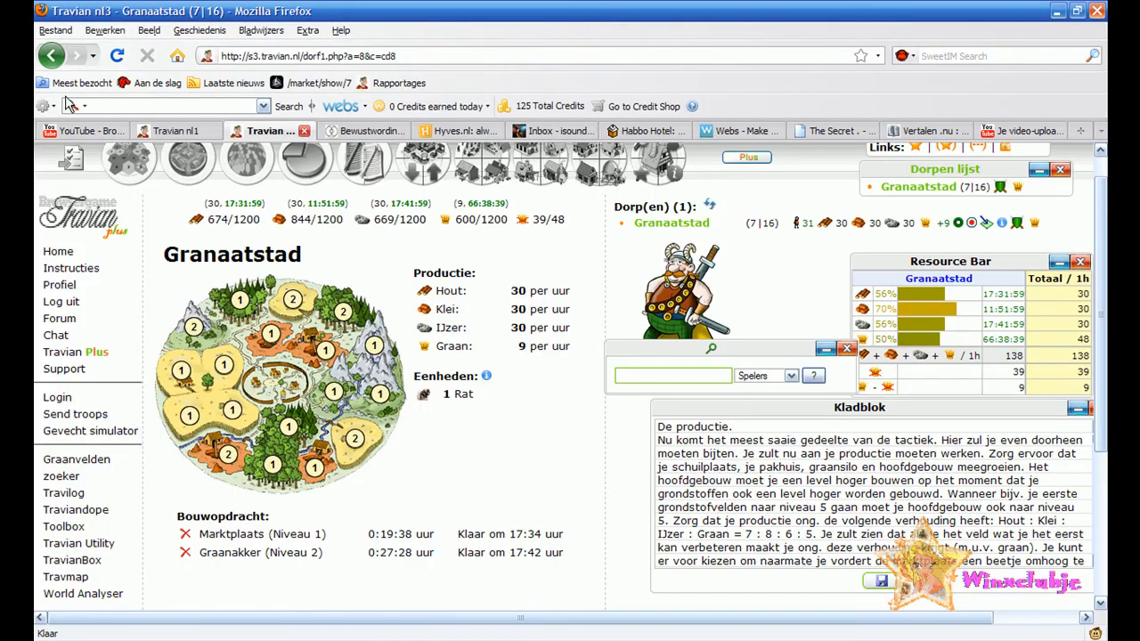
click(80, 131)
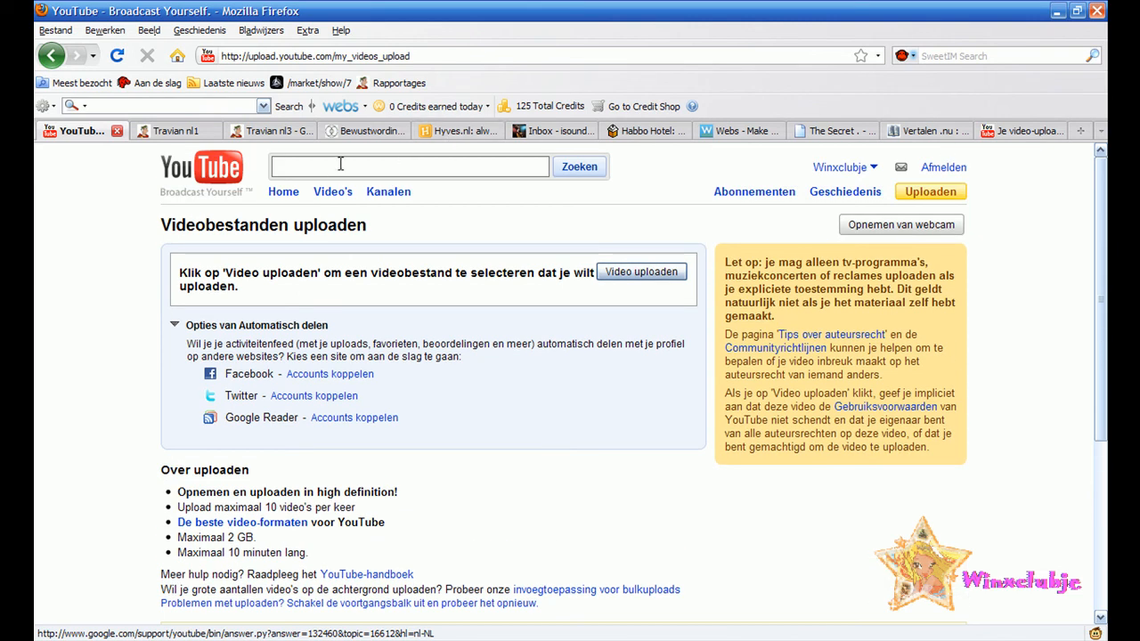
Step: Search YouTube for 'photofiltre studio x serial'
text(p)
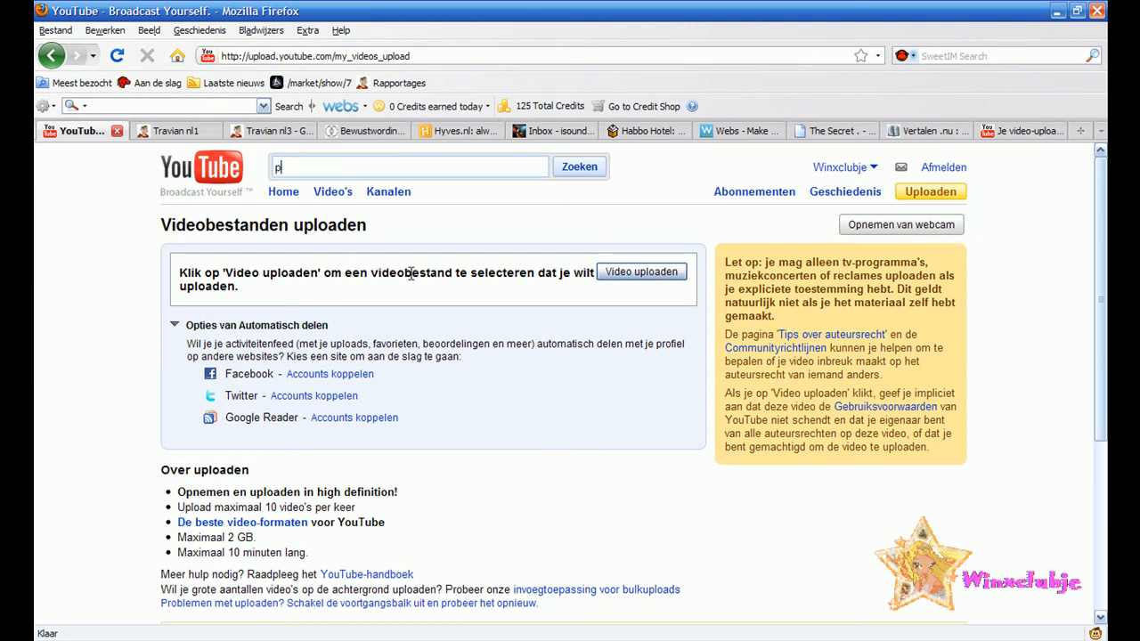
text(hoto)
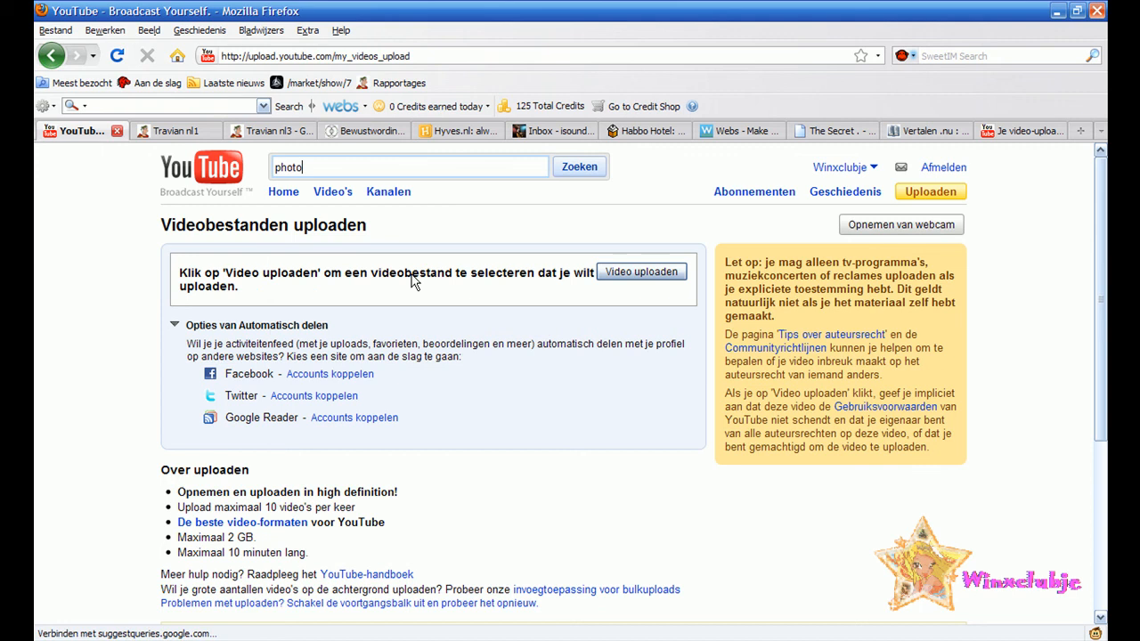
text(filtre studio x serial)
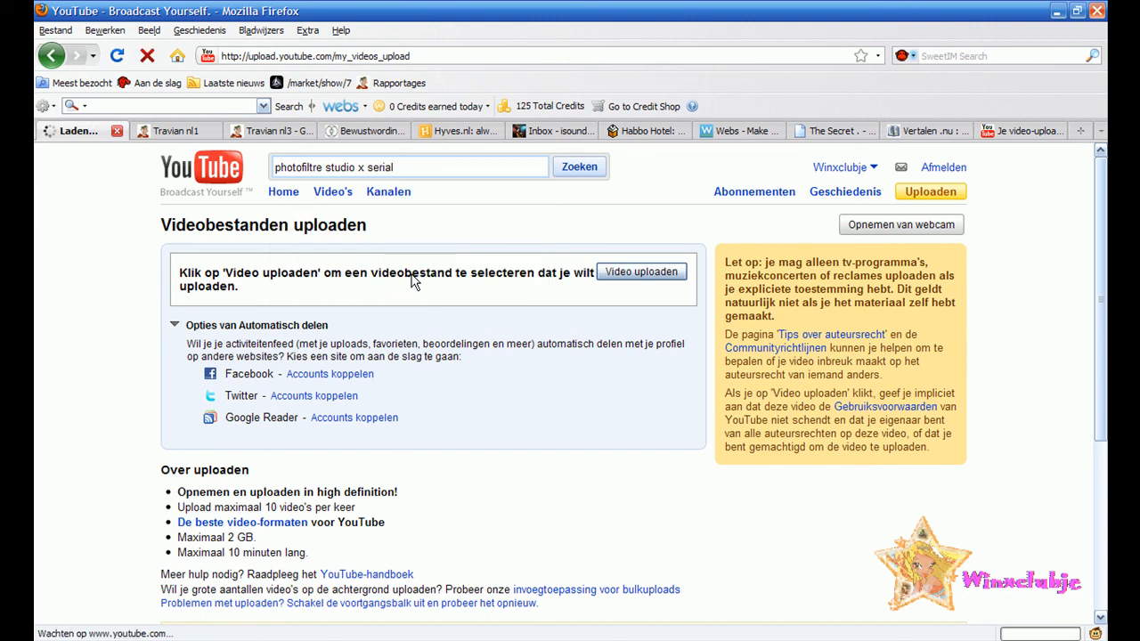
click(578, 166)
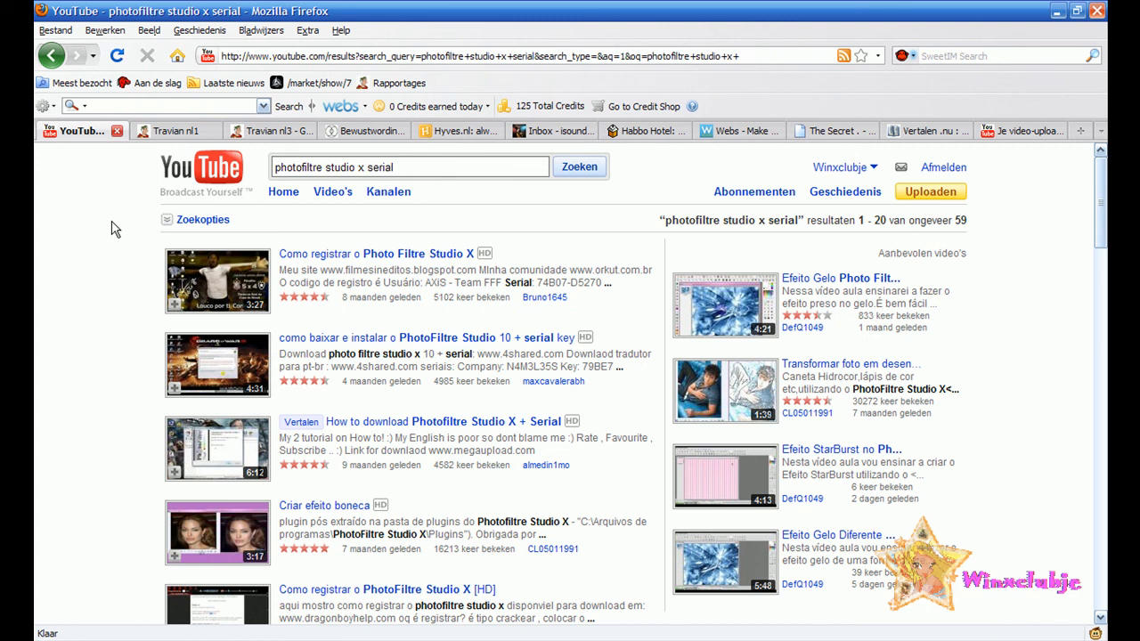
mouse_move(513, 505)
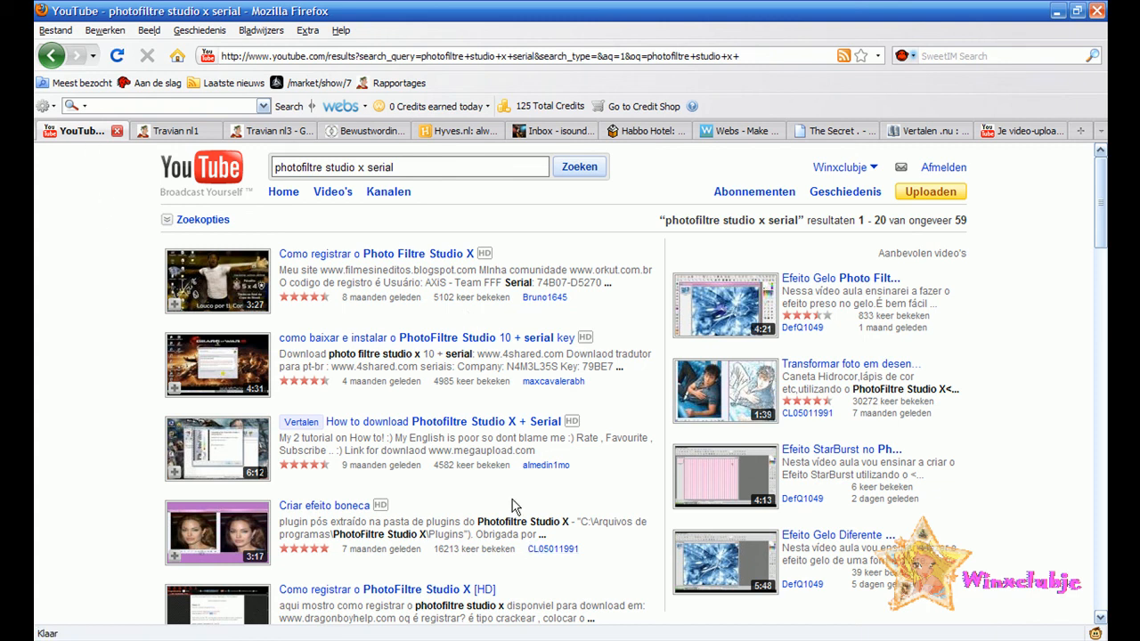